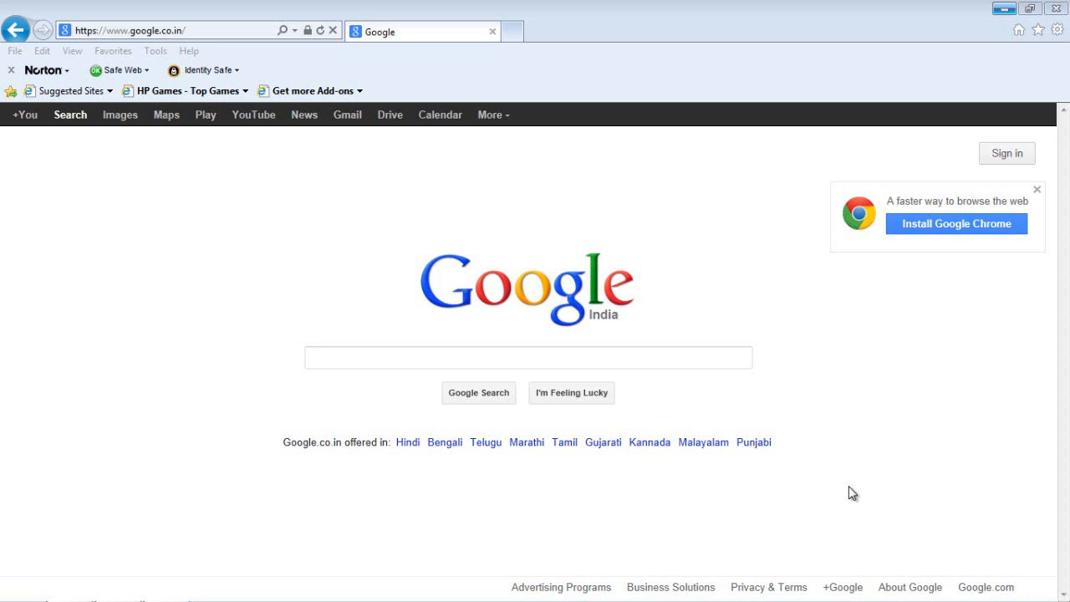
mouse_move(509, 134)
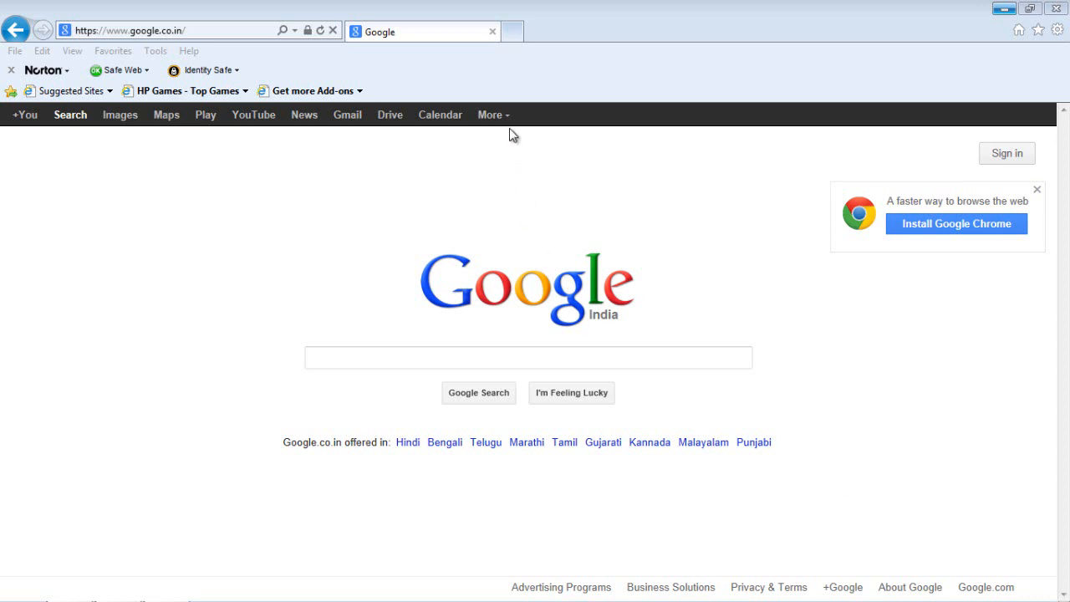
mouse_move(508, 119)
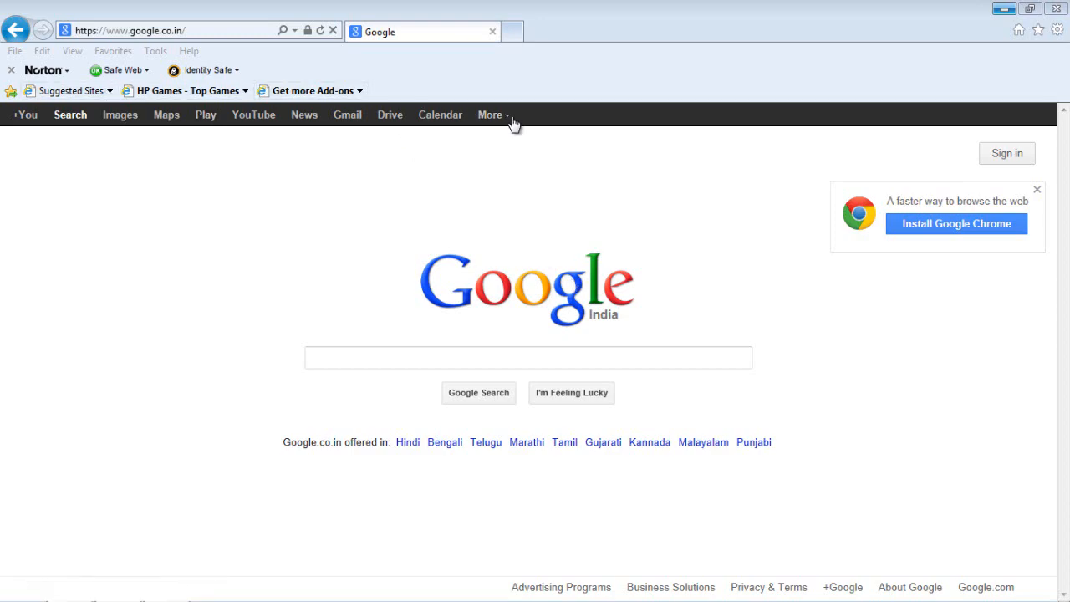
Open Google Photos from the More menu on the Google homepage
click(489, 114)
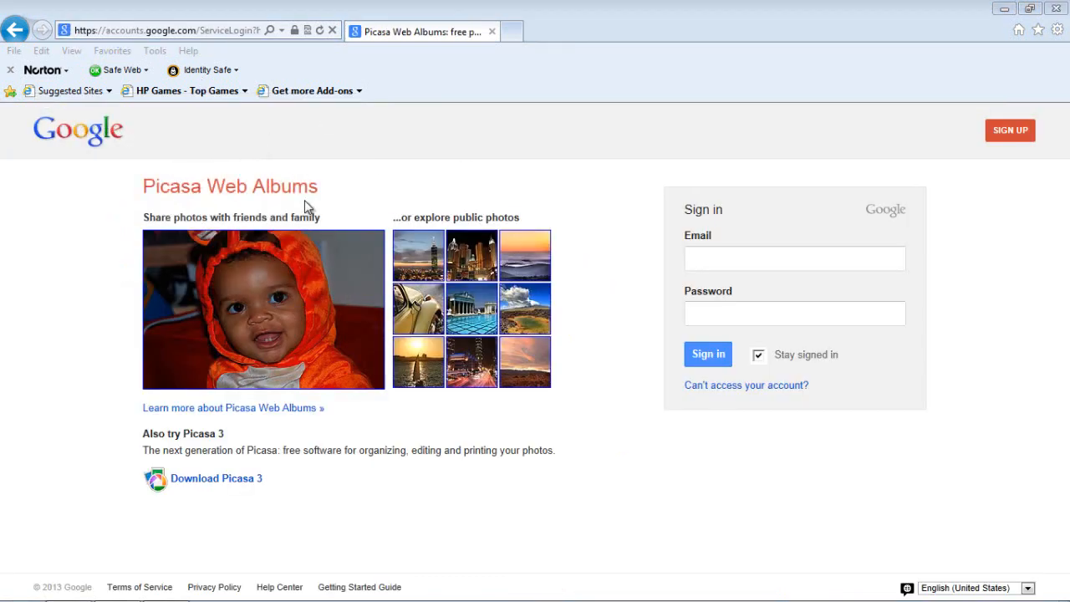
Enter the account email and password on the Picasa Web Albums sign-in page
click(794, 259)
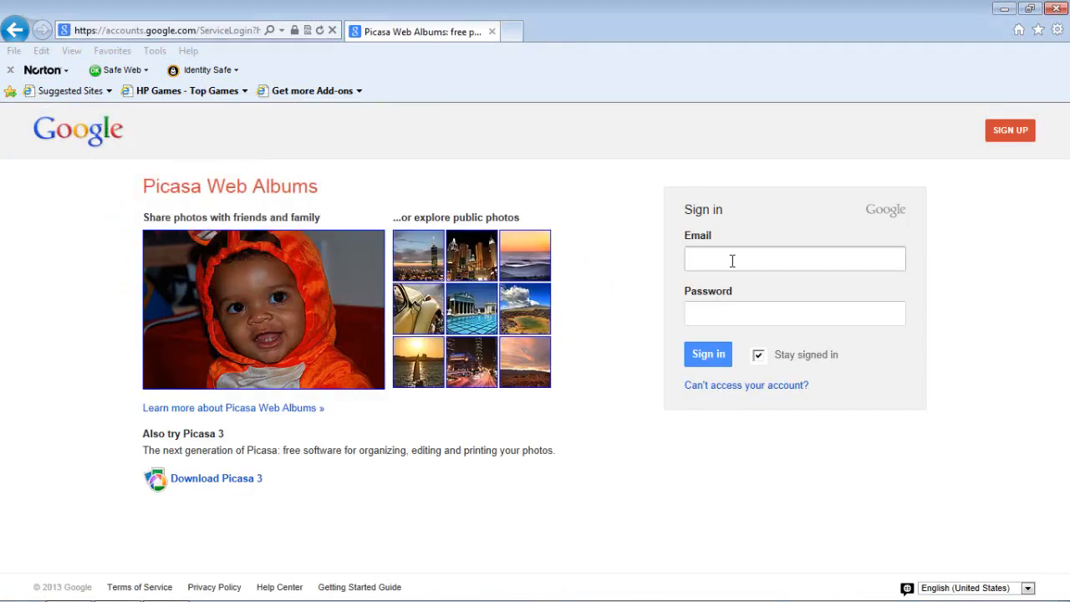
click(794, 258)
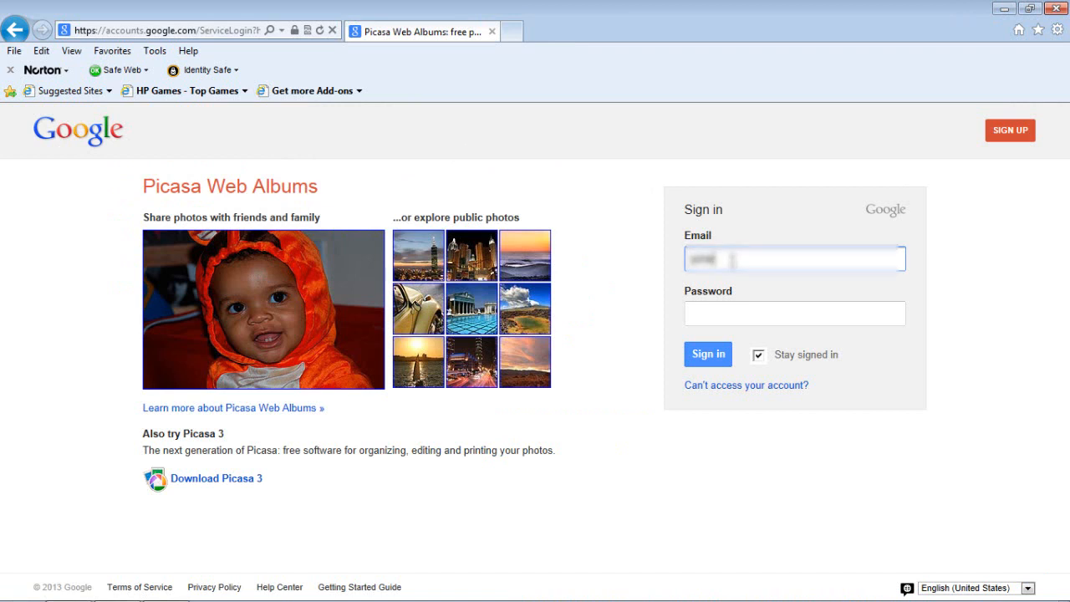
click(794, 313)
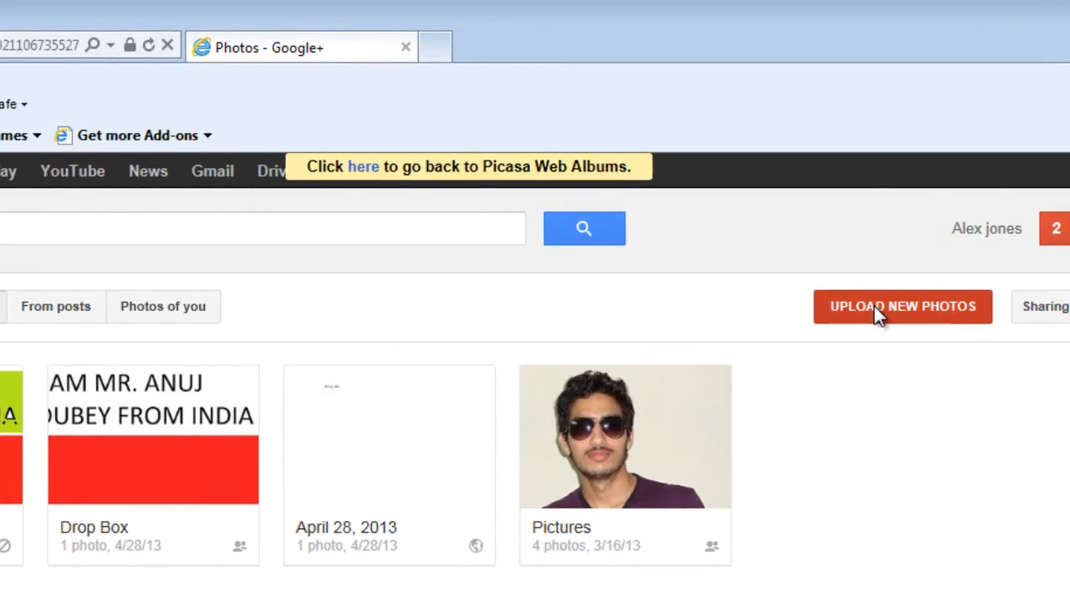
Start an upload into a new album named 'Demosntration' and pick photos from the computer
click(902, 306)
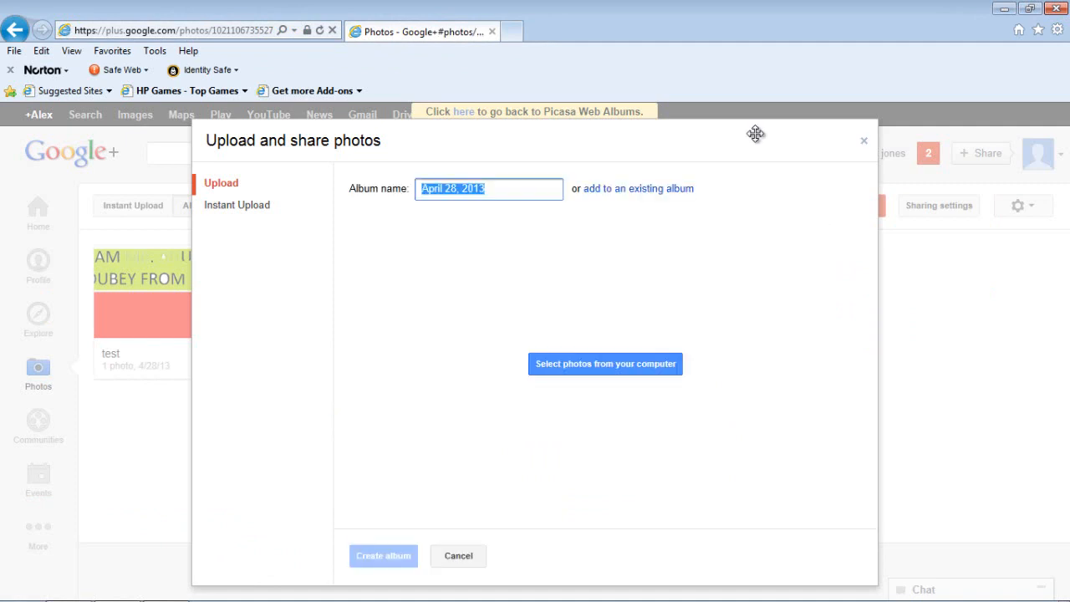
mouse_move(742, 218)
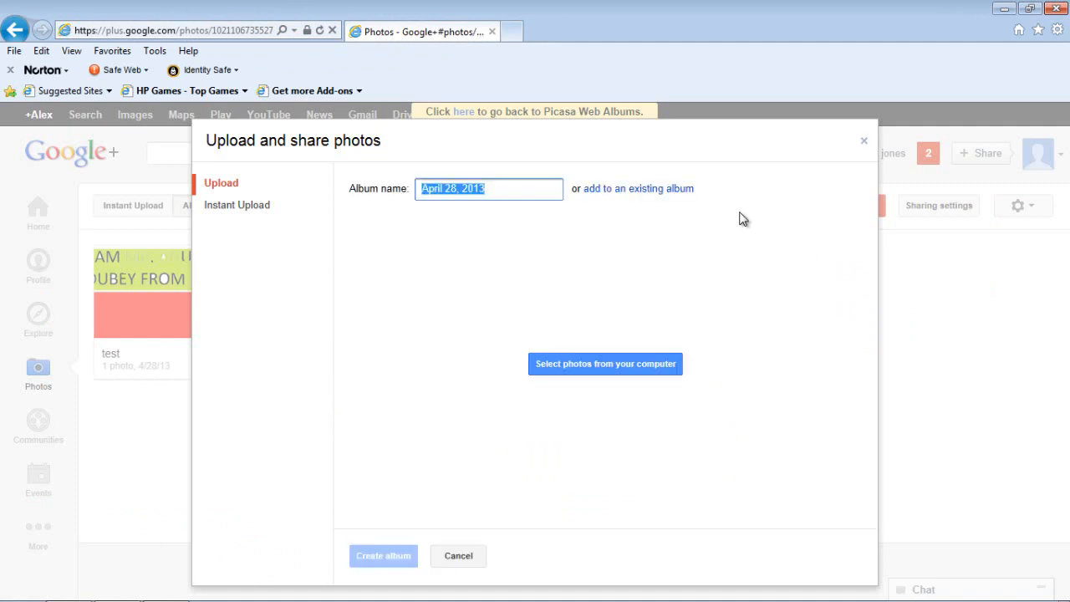
mouse_move(232, 206)
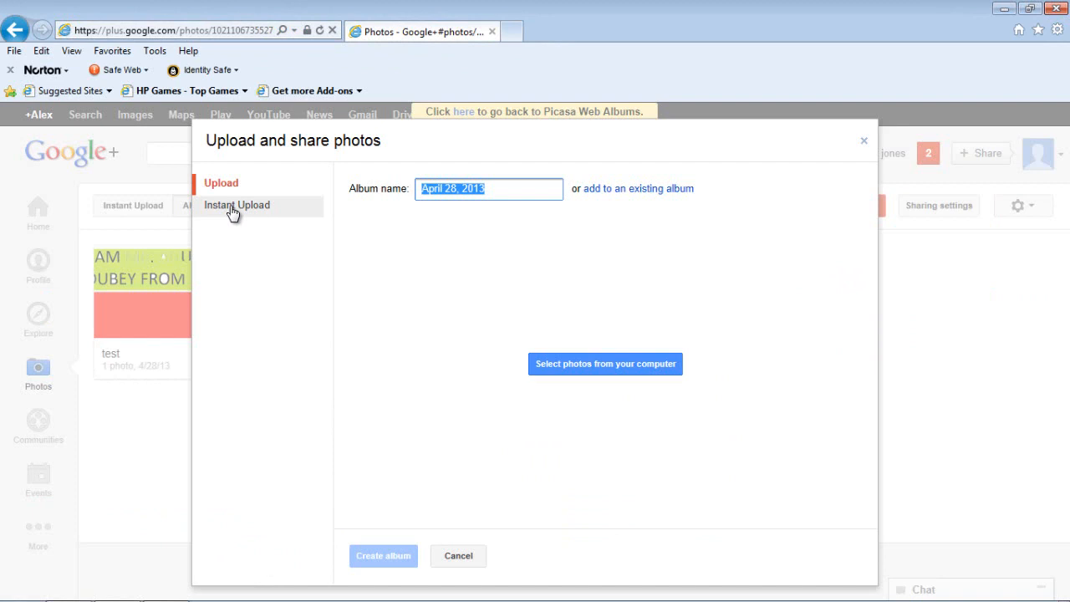
mouse_move(480, 193)
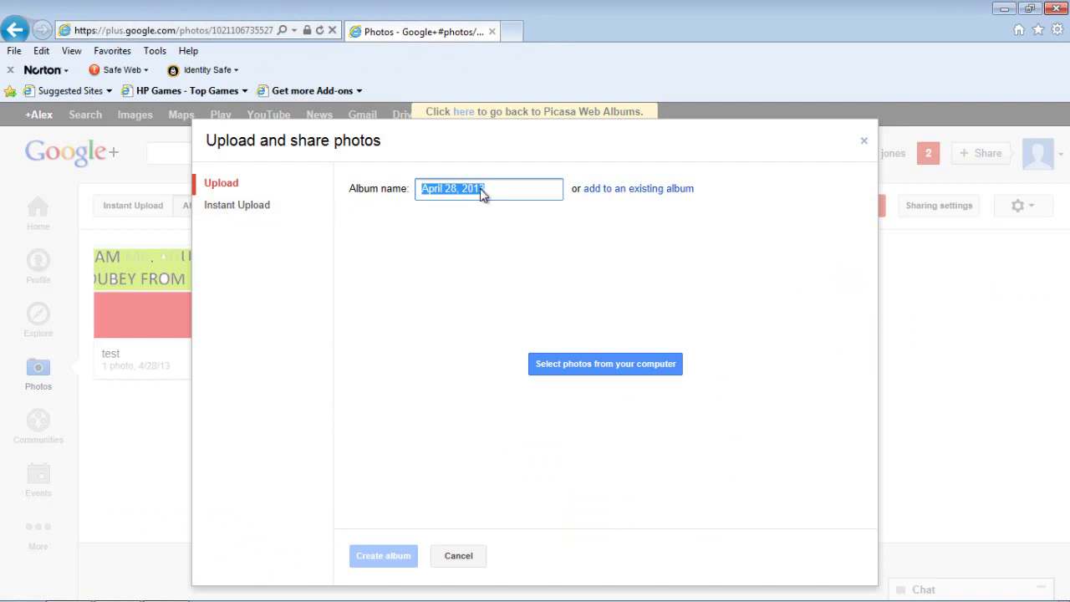
text(Dem)
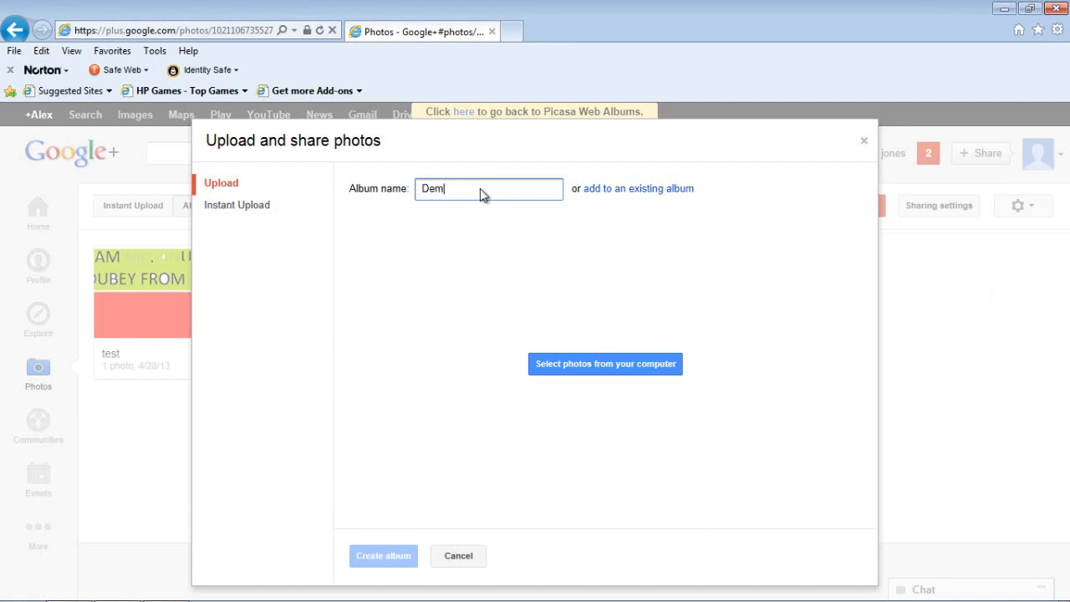
text(osntration)
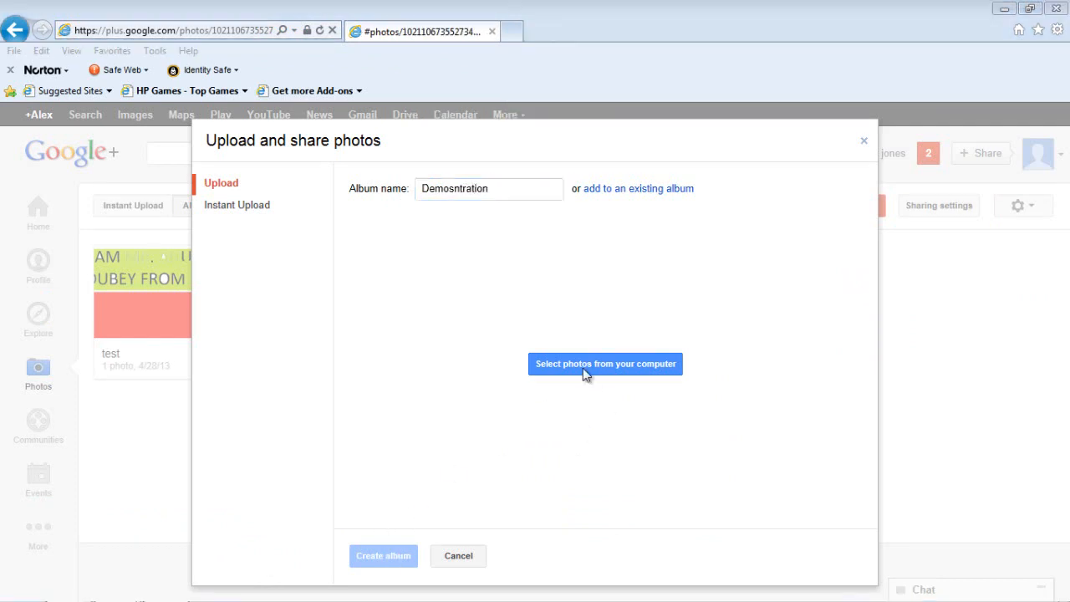
click(605, 364)
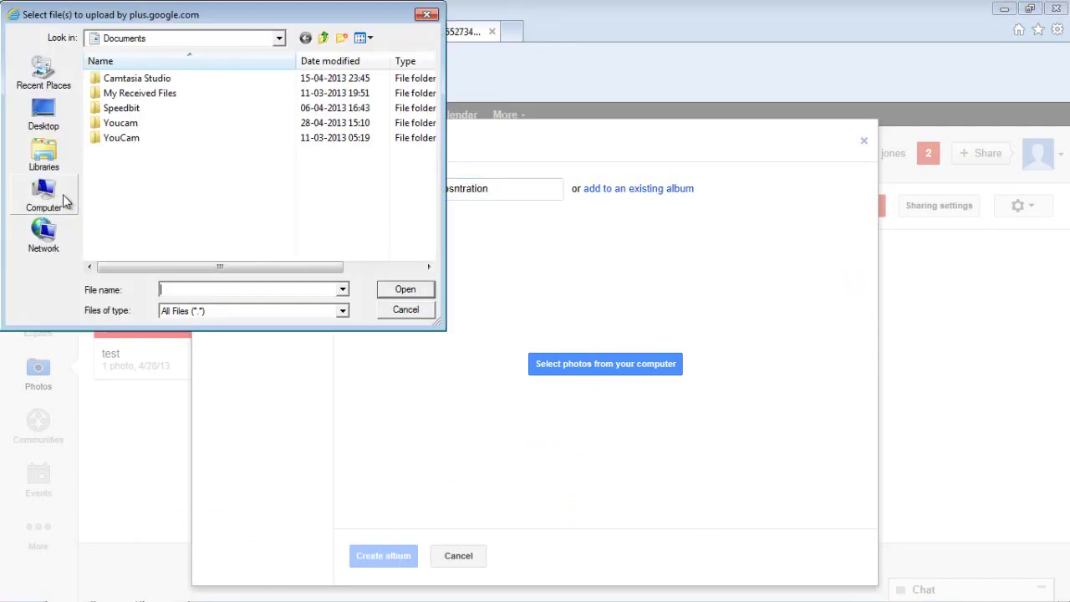
mouse_move(64, 198)
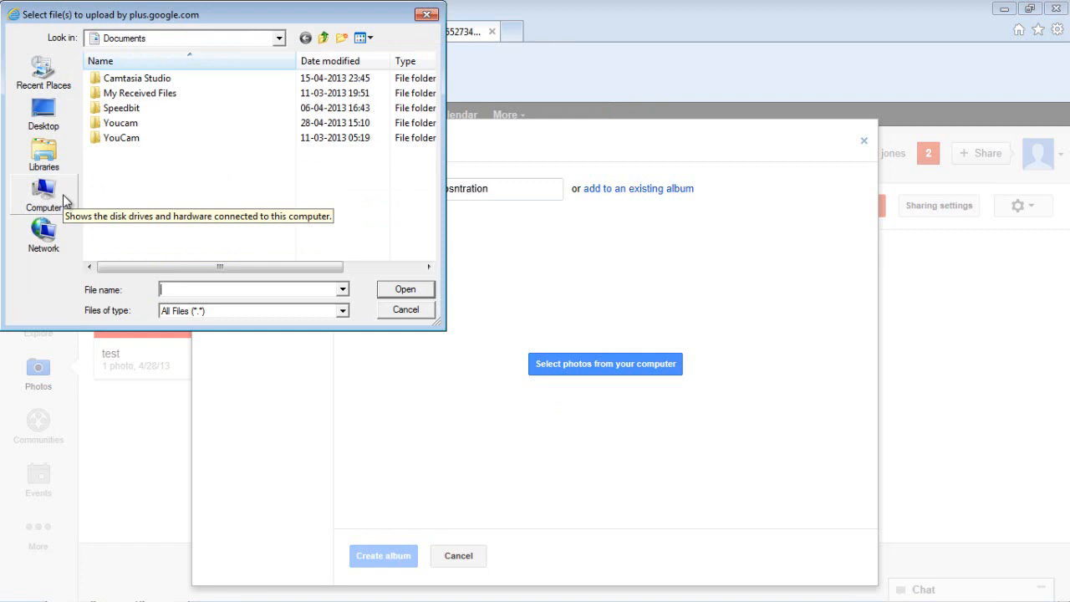
Select the Sample Pictures from the Pictures library and confirm them for upload
click(42, 153)
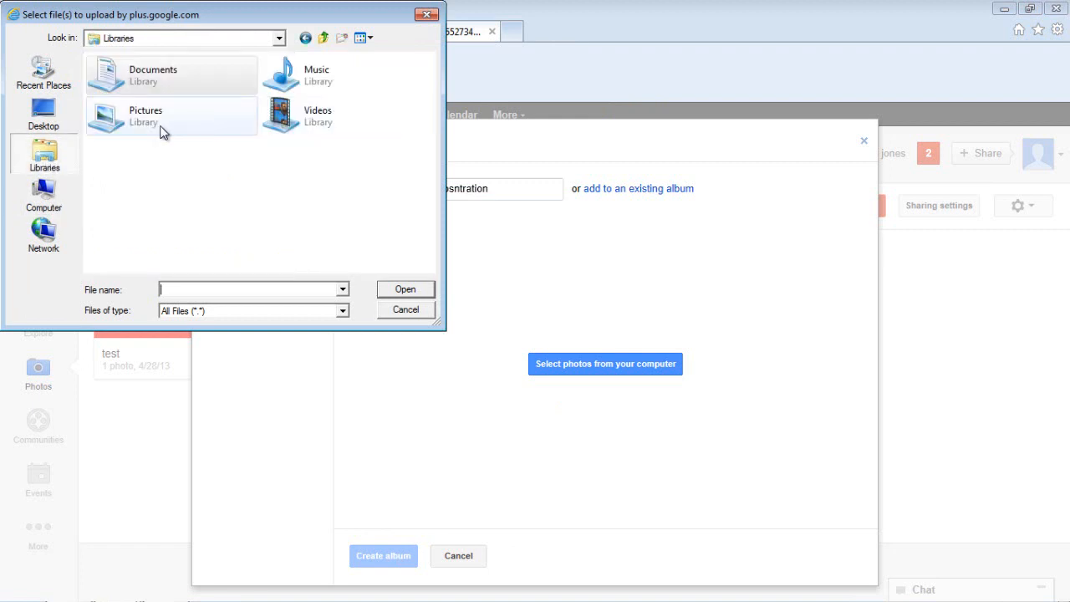
click(126, 103)
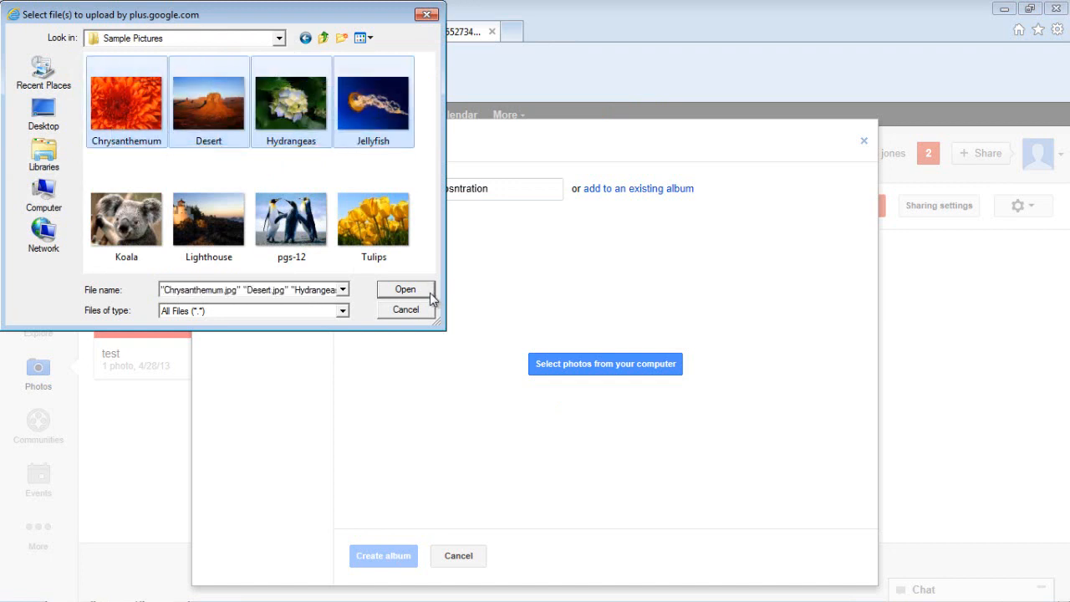
click(405, 288)
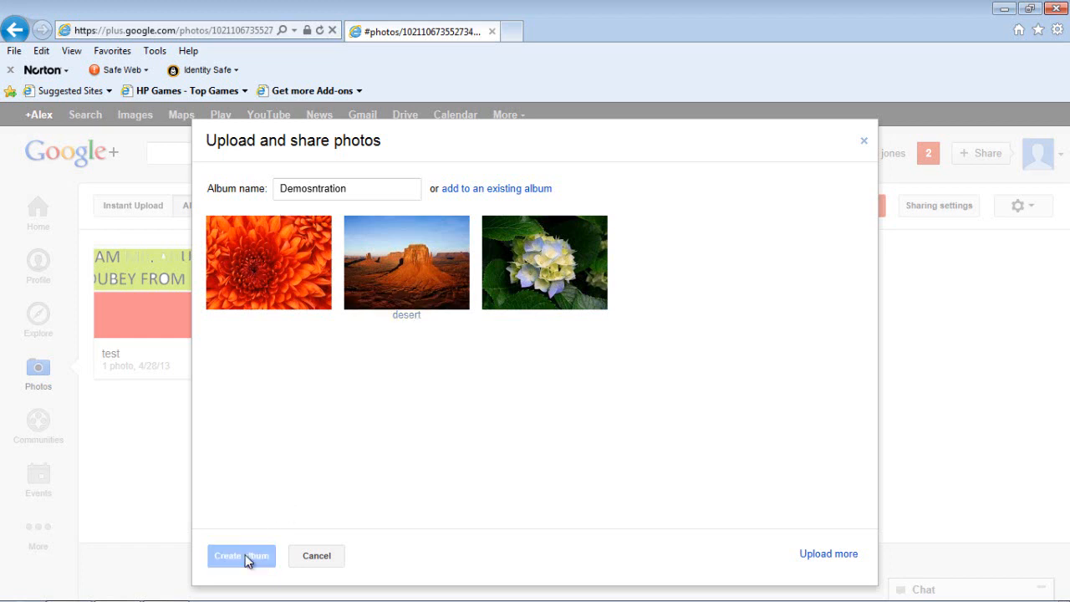
Create the 'demonstration' album with its three uploaded photos
click(241, 556)
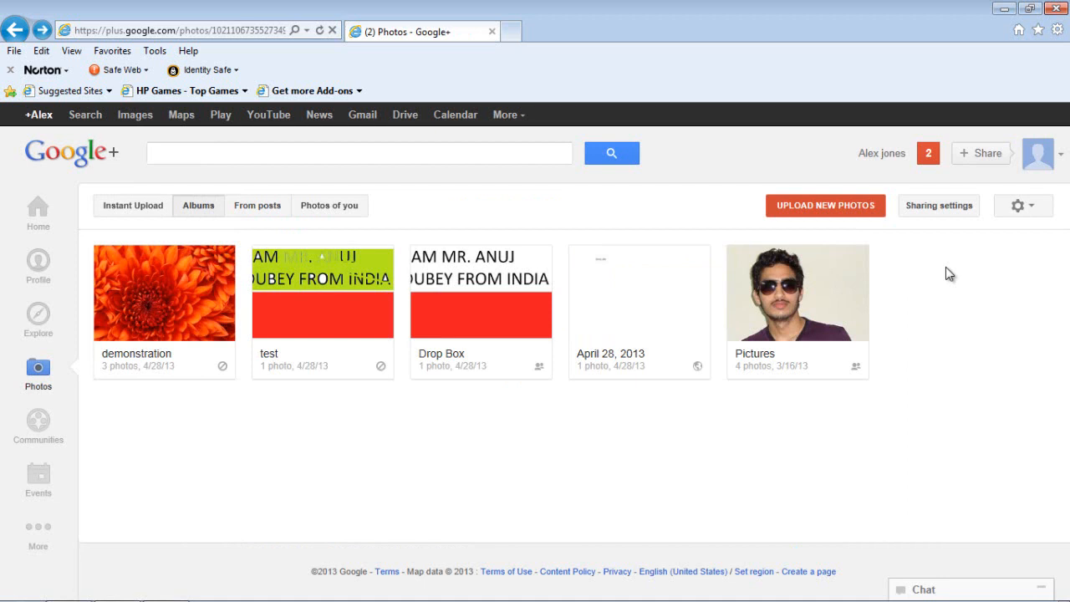
mouse_move(892, 341)
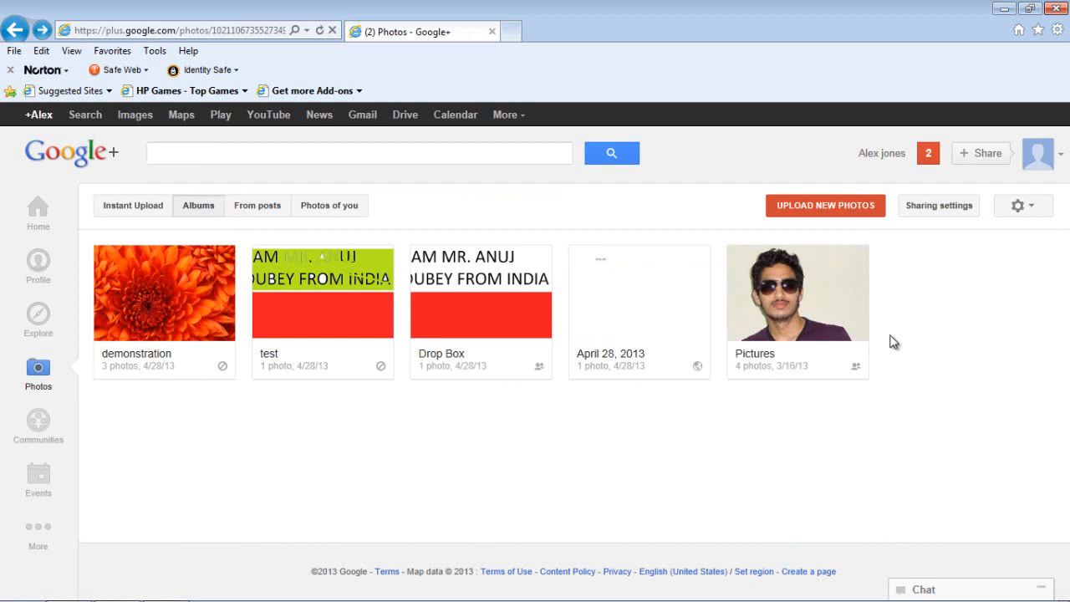
mouse_move(768, 359)
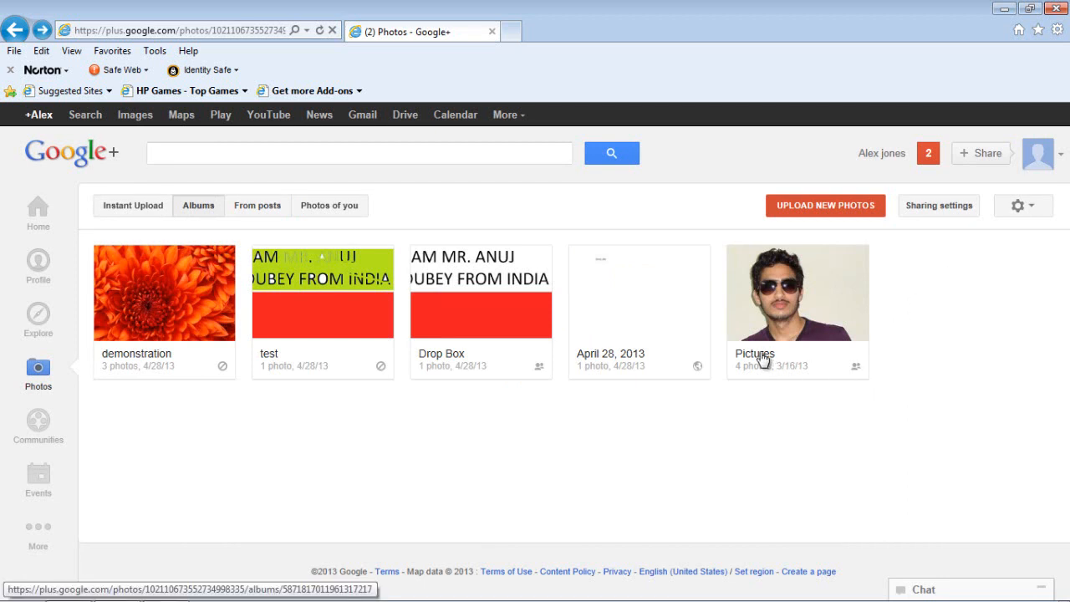
mouse_move(856, 366)
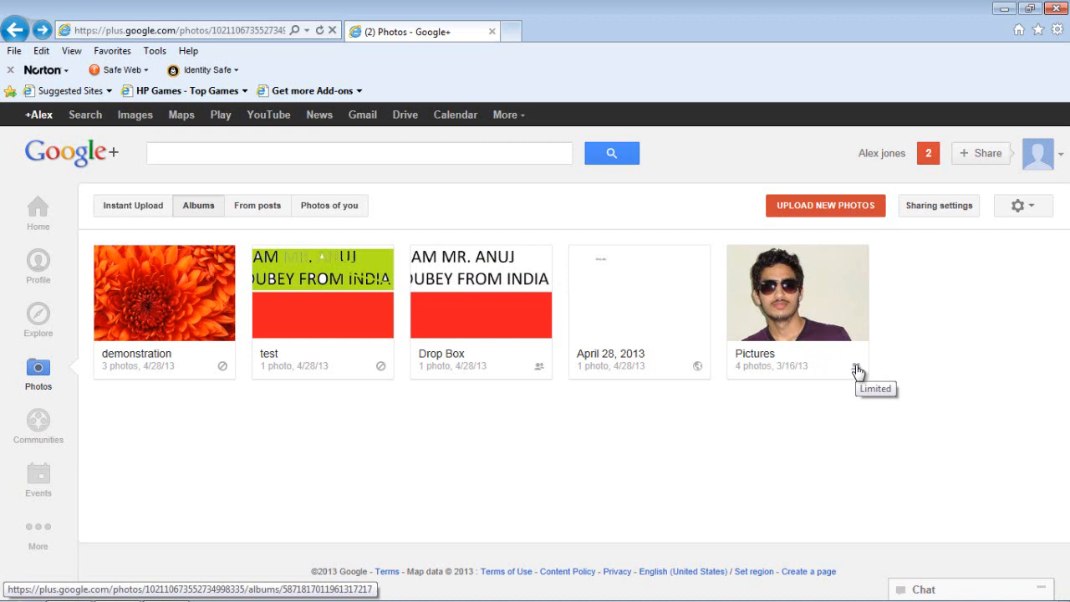
mouse_move(700, 370)
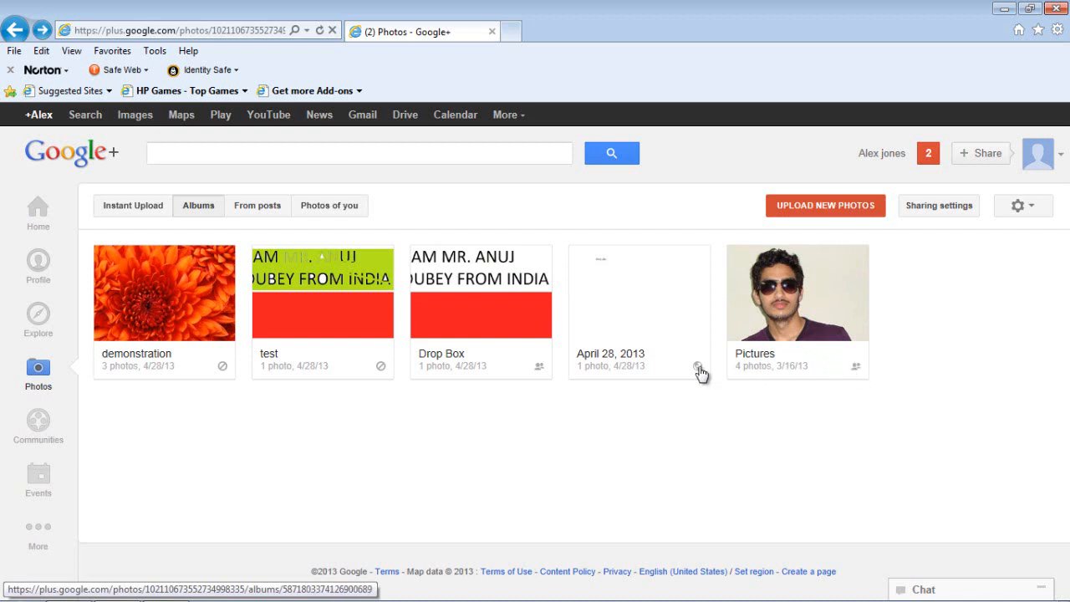
mouse_move(699, 366)
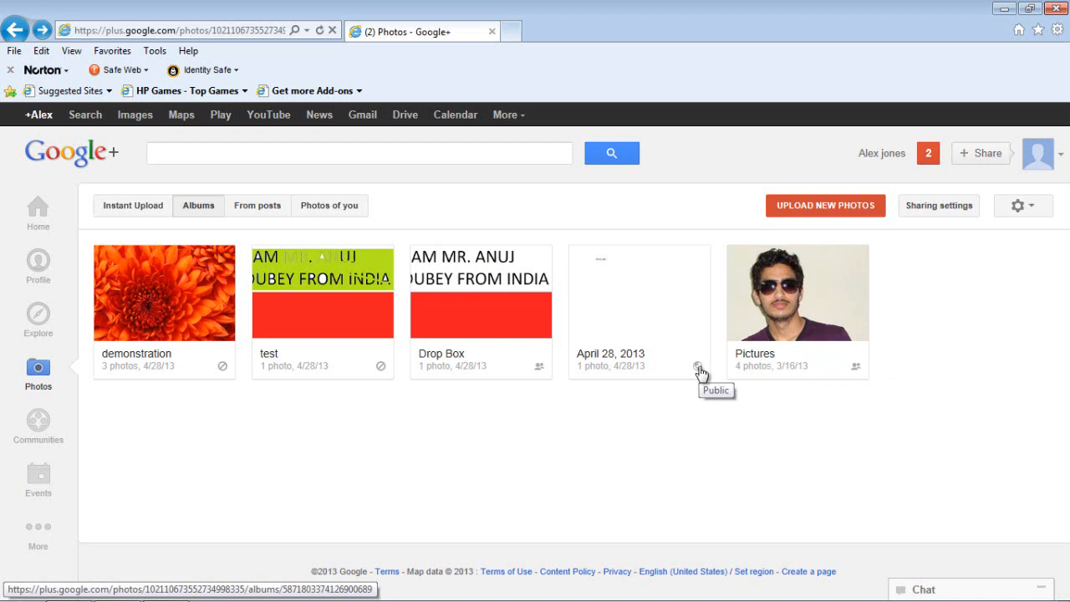
mouse_move(195, 370)
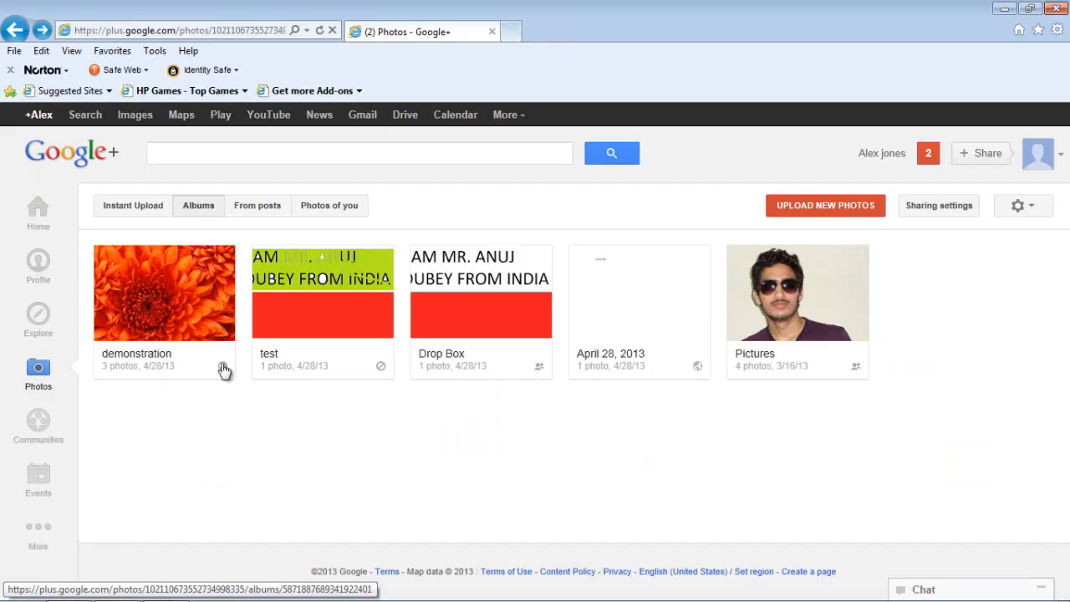
mouse_move(902, 216)
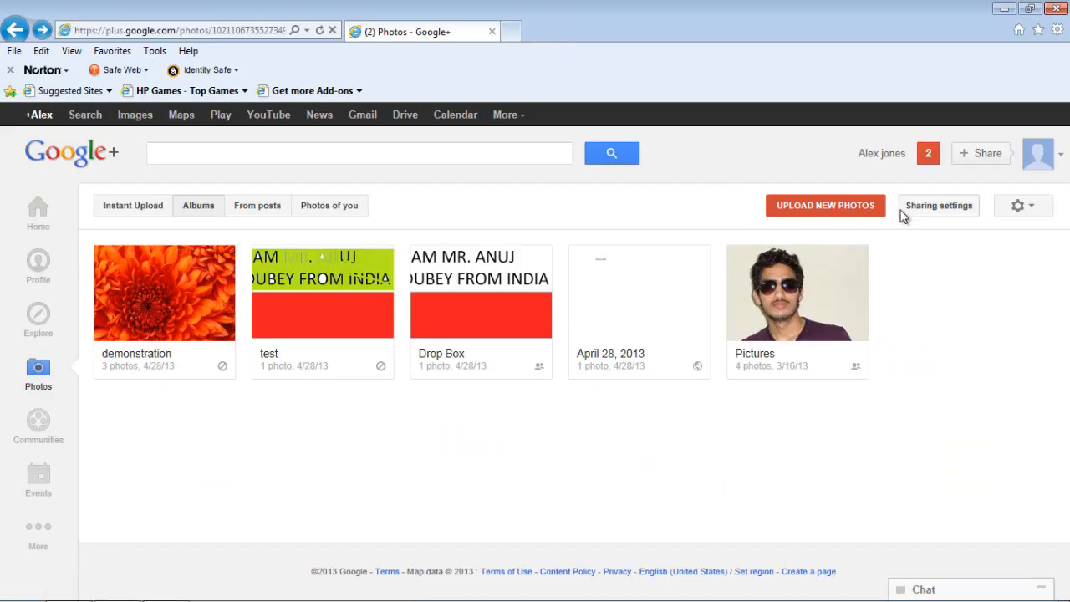
Change the demonstration album's visibility from Only you to Public and save
click(938, 204)
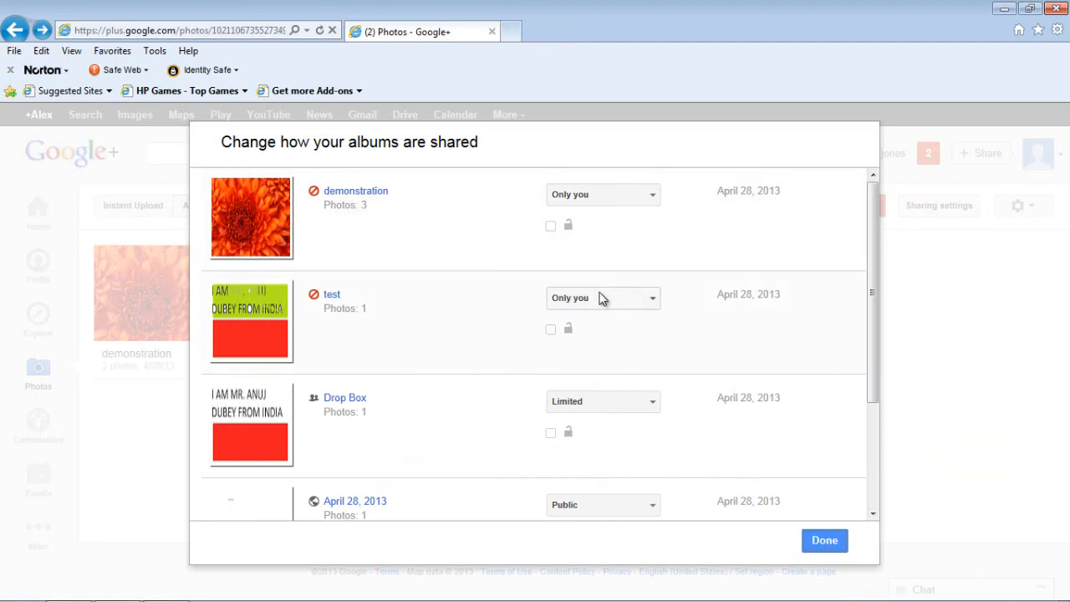
mouse_move(635, 203)
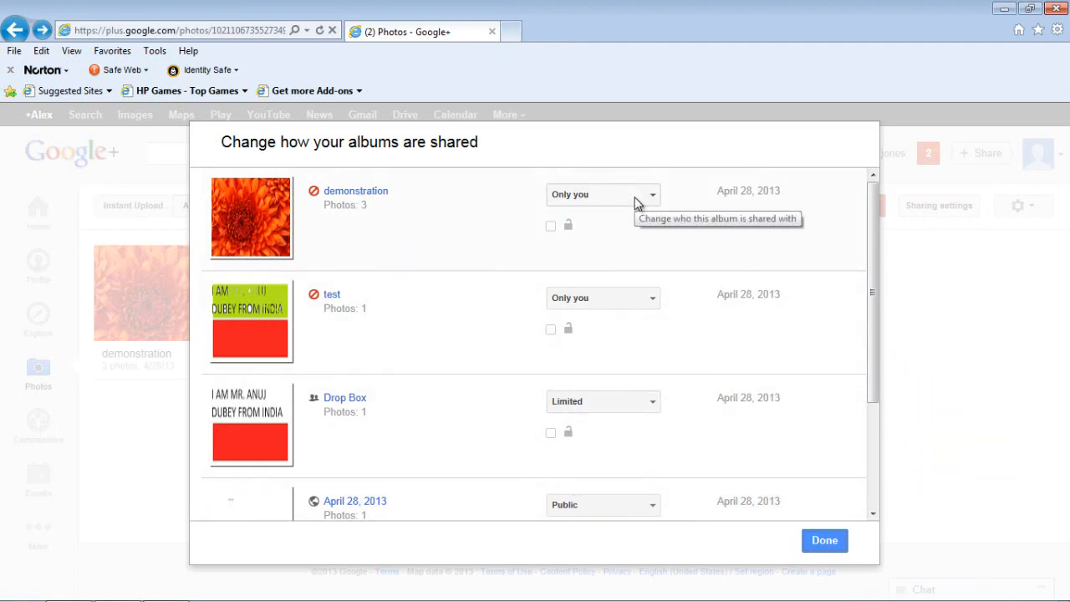
click(603, 194)
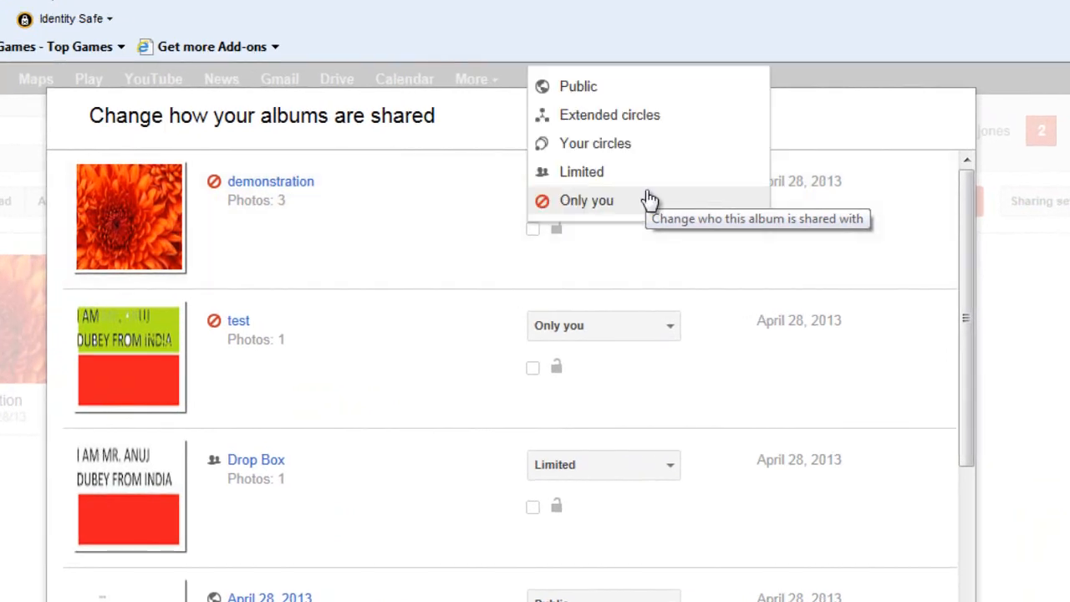
click(574, 86)
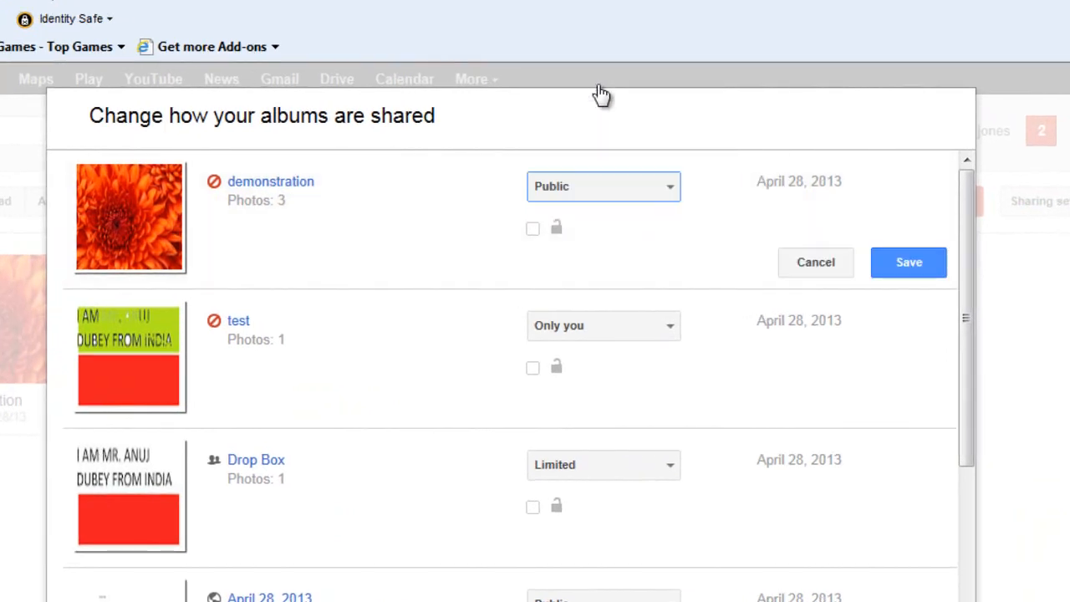
click(908, 262)
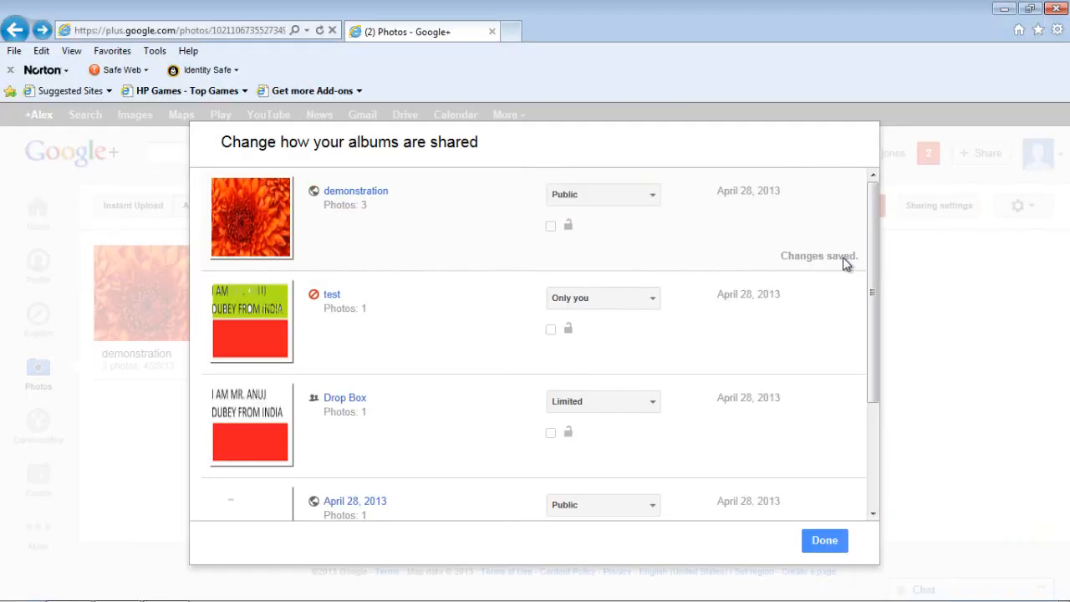
click(824, 540)
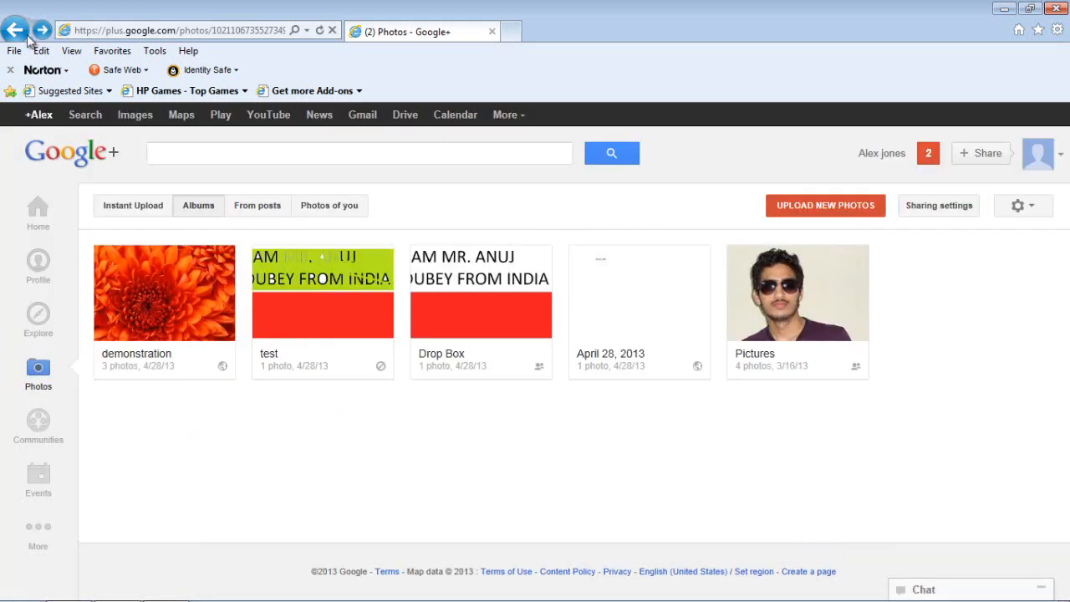
mouse_move(223, 368)
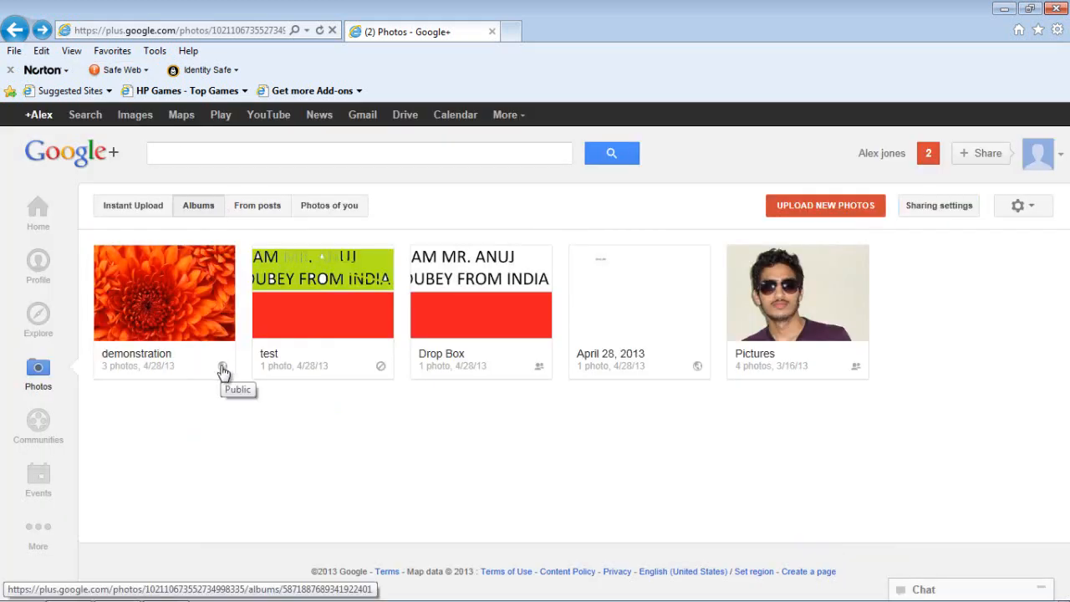